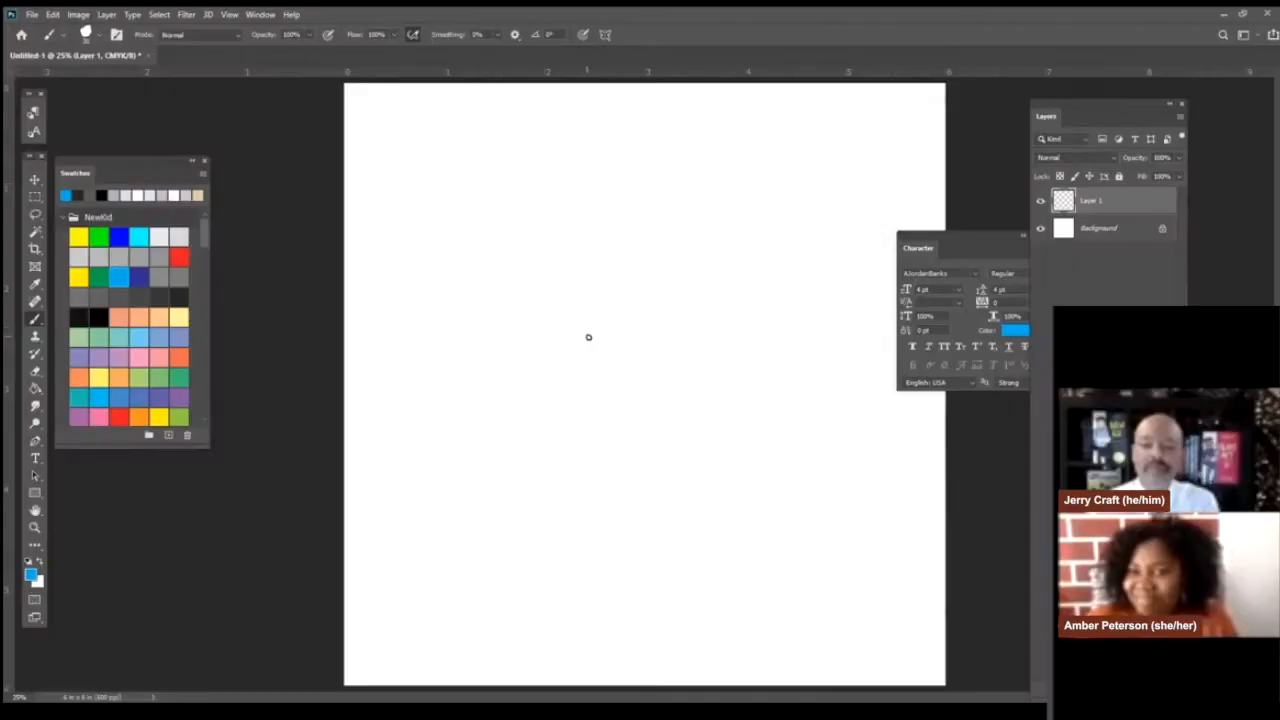
Step: Sketch a blue head outline with curly hair, closed eyes, mouth, ears, collar and shoulders
left_click_drag(570, 290, 563, 372)
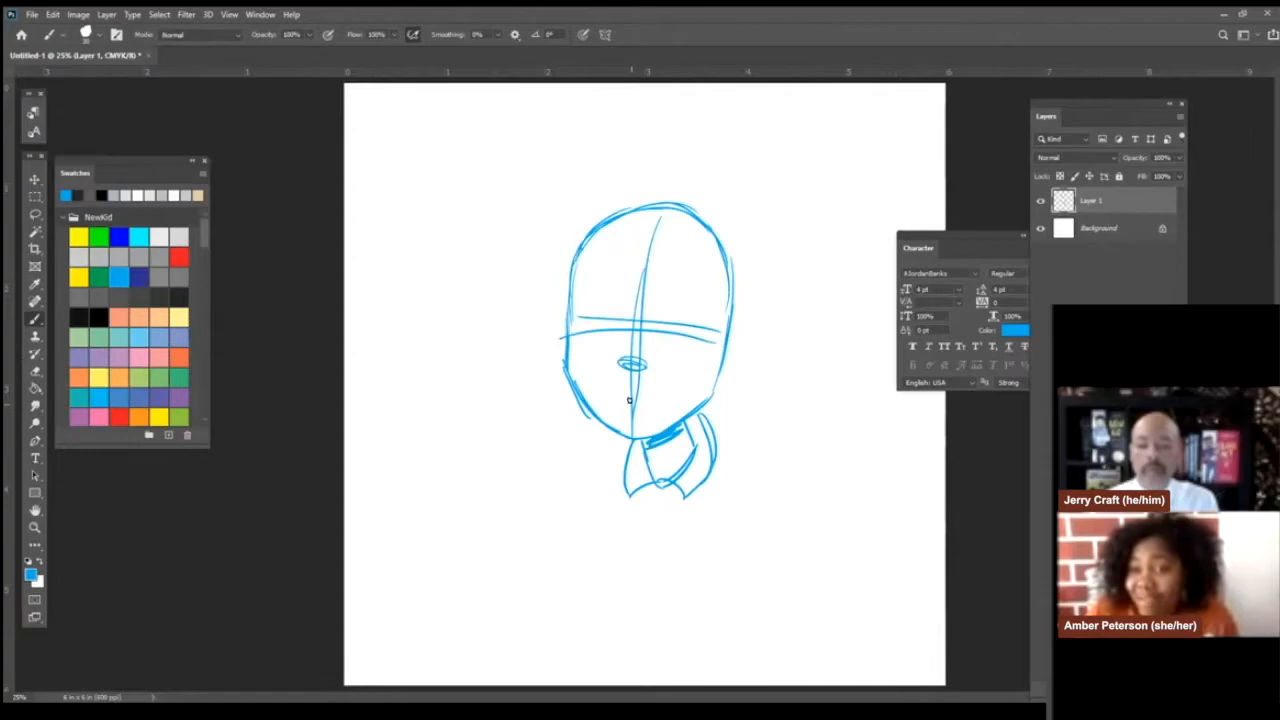
left_click_drag(540, 330, 760, 350)
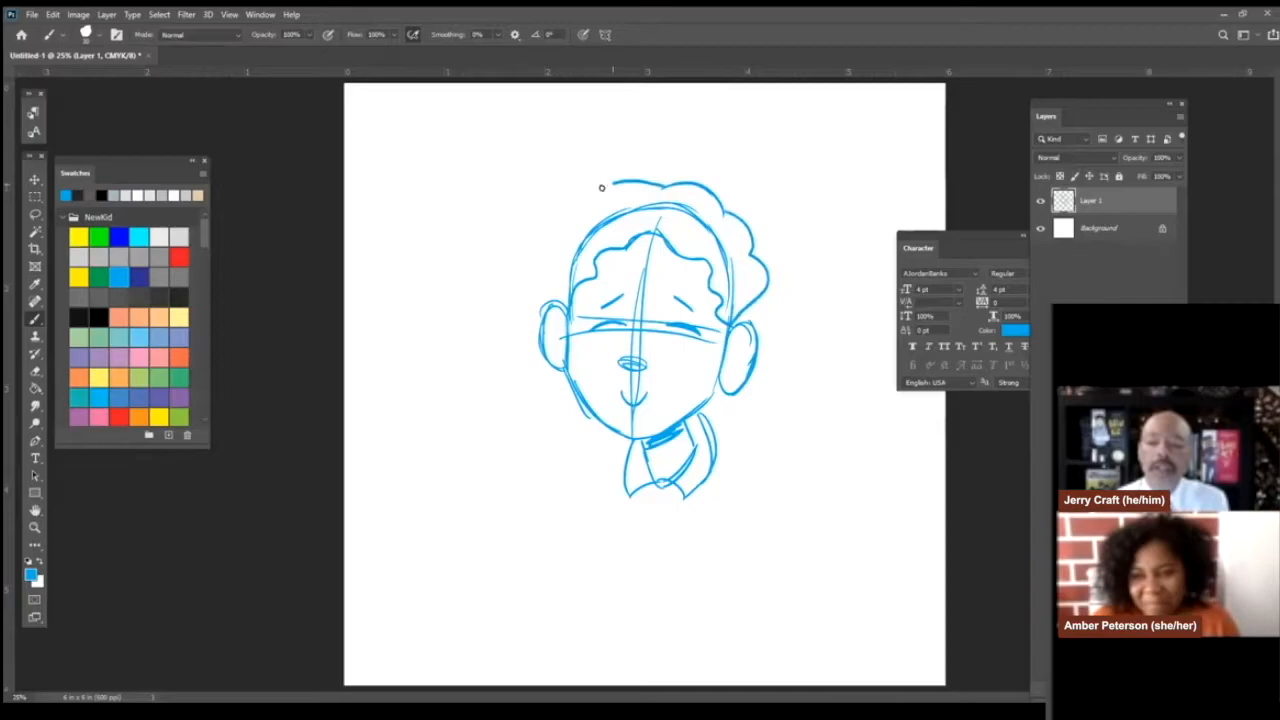
left_click_drag(540, 460, 770, 470)
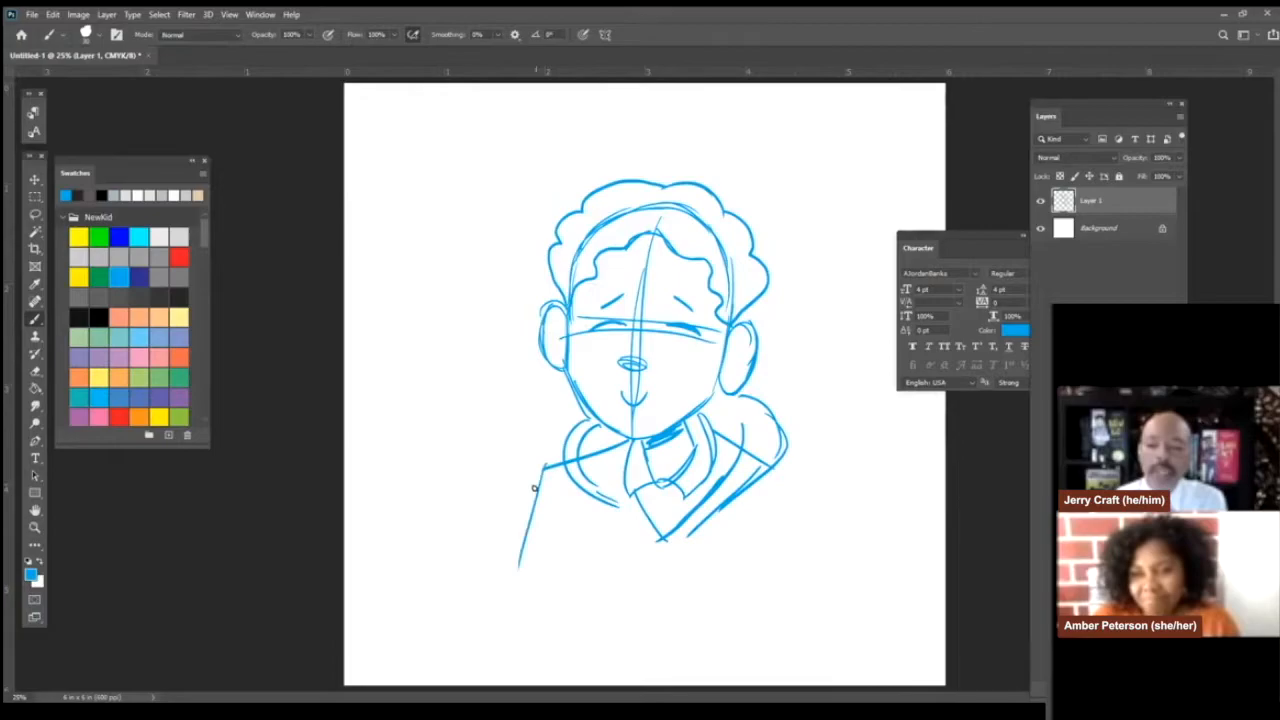
Step: Sketch the torso, arms holding a pencil, and an open book in blue
left_click_drag(540, 470, 830, 650)
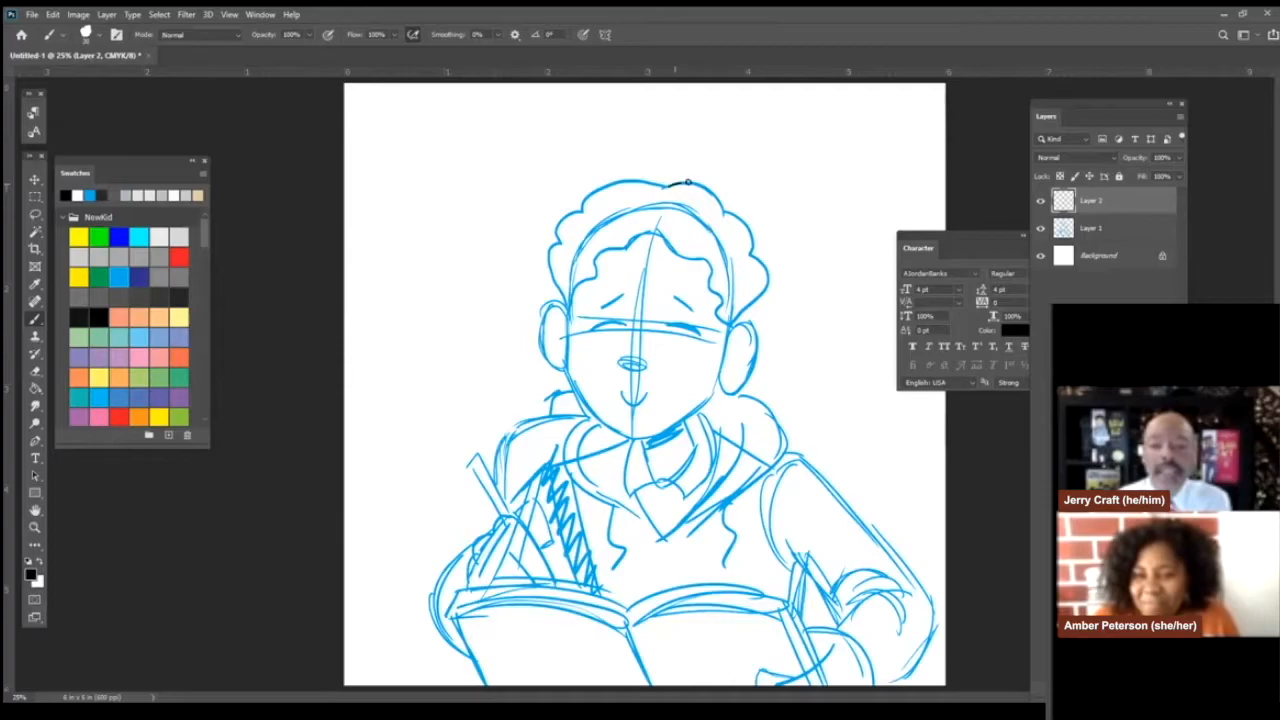
Step: Trace the head and hair, then the collar, shoulders and book, in black ink
left_click_drag(690, 180, 730, 380)
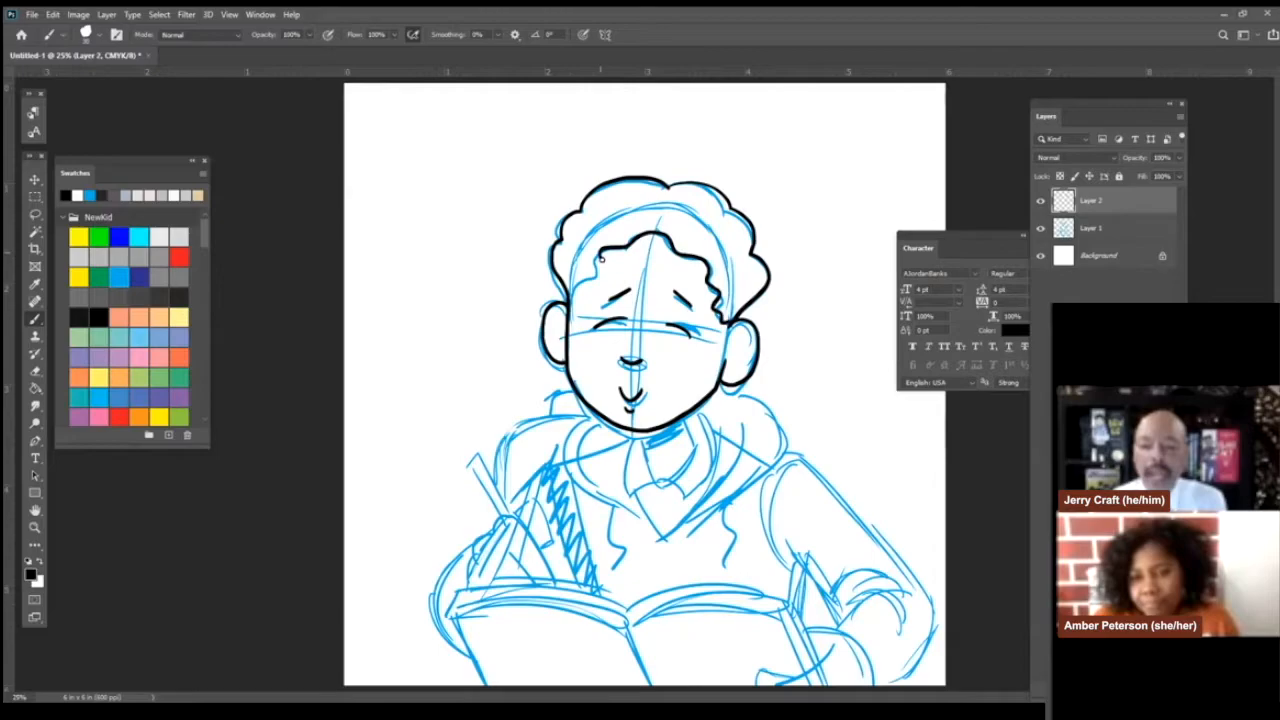
left_click_drag(610, 420, 690, 470)
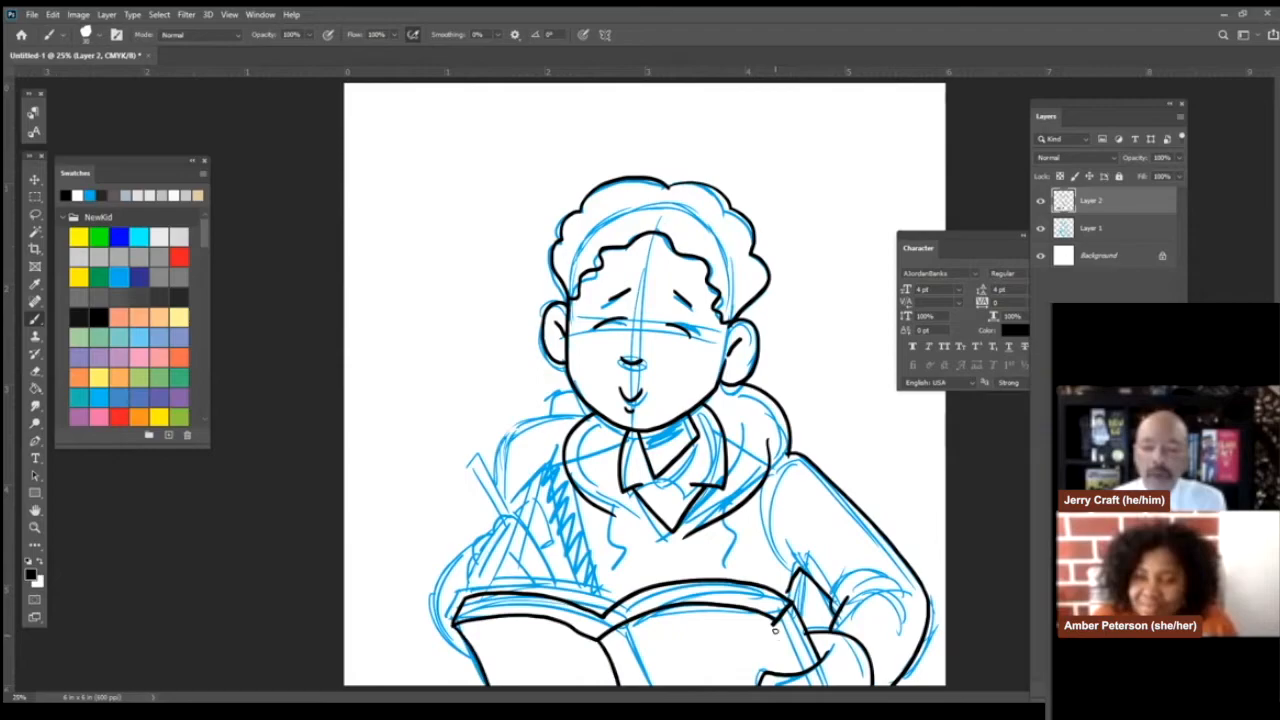
left_click_drag(545, 460, 605, 600)
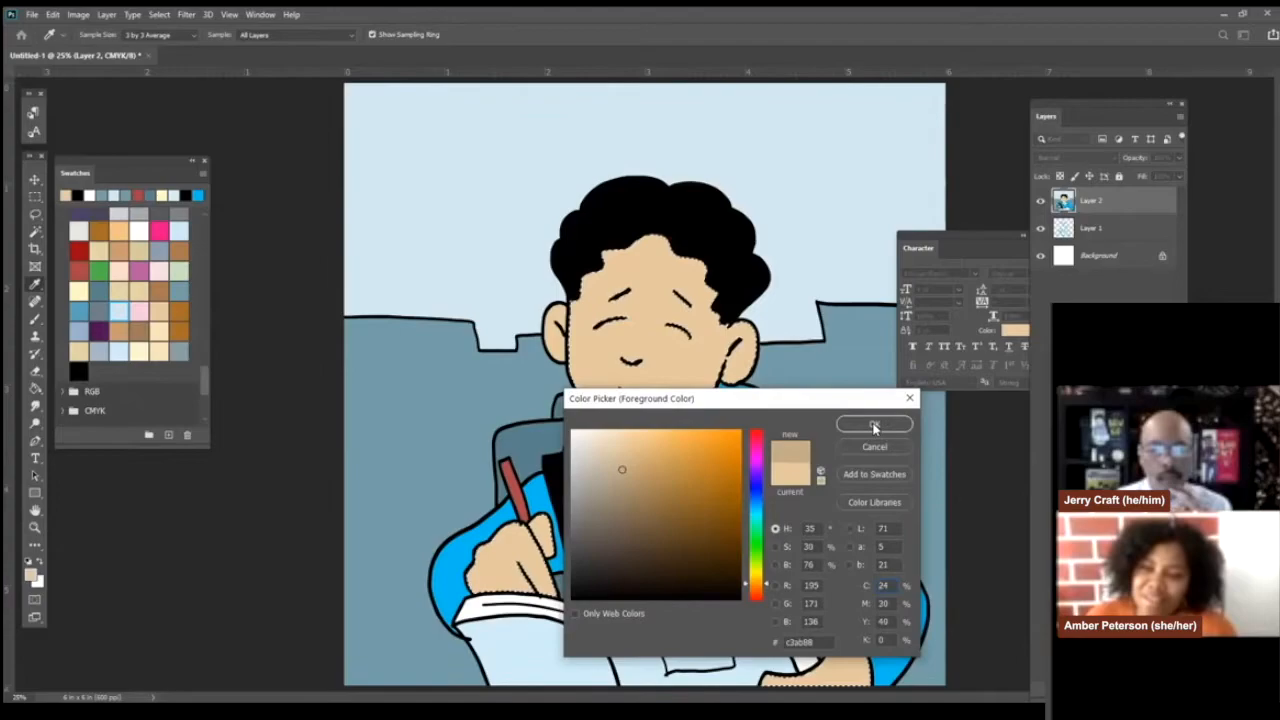
Step: Confirm the tan skin colour, then start picking the lighter skin tone e5c89e
left_click(874, 424)
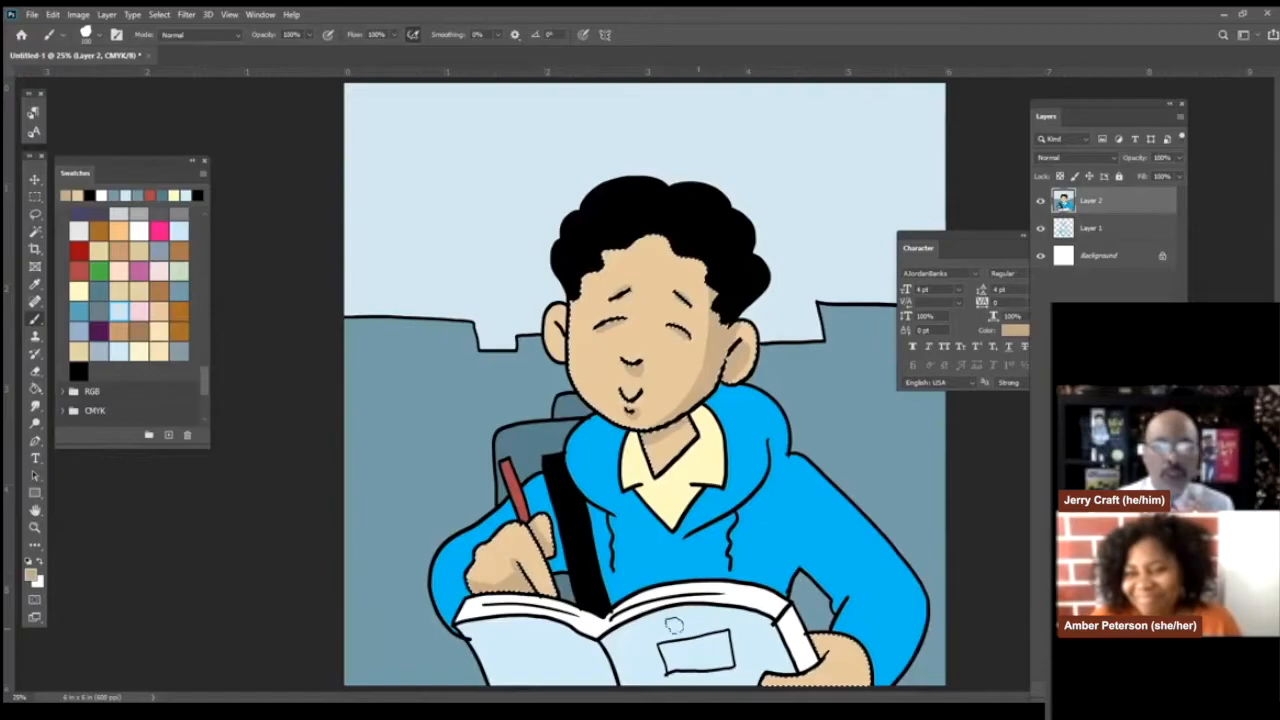
left_click(33, 337)
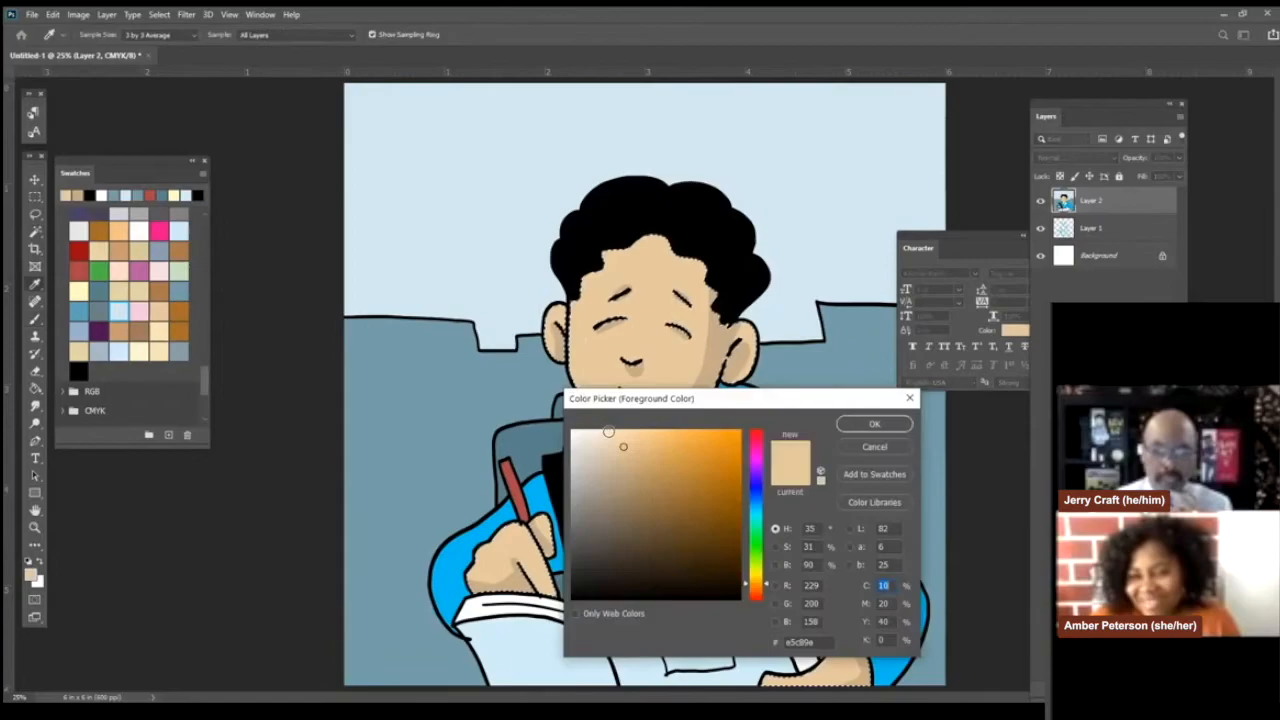
Step: Confirm the lighter e5c89e skin tone in the Color Picker
left_click(873, 423)
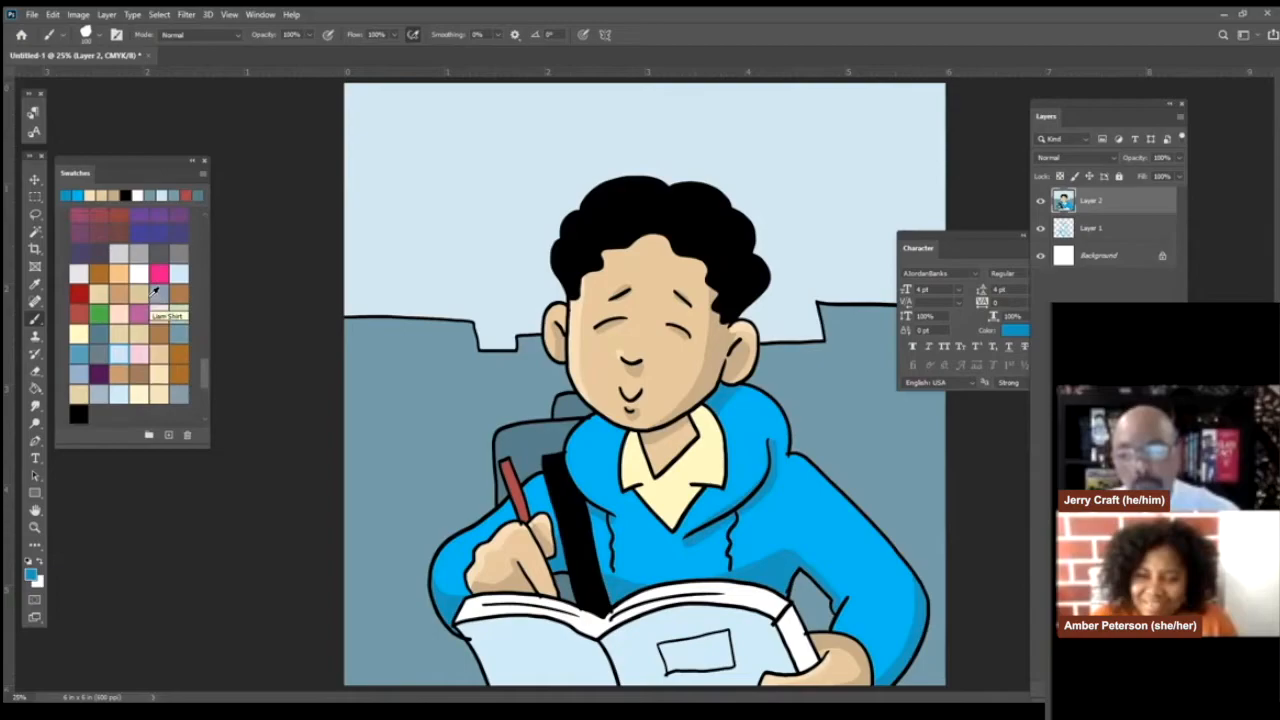
left_click(1102, 141)
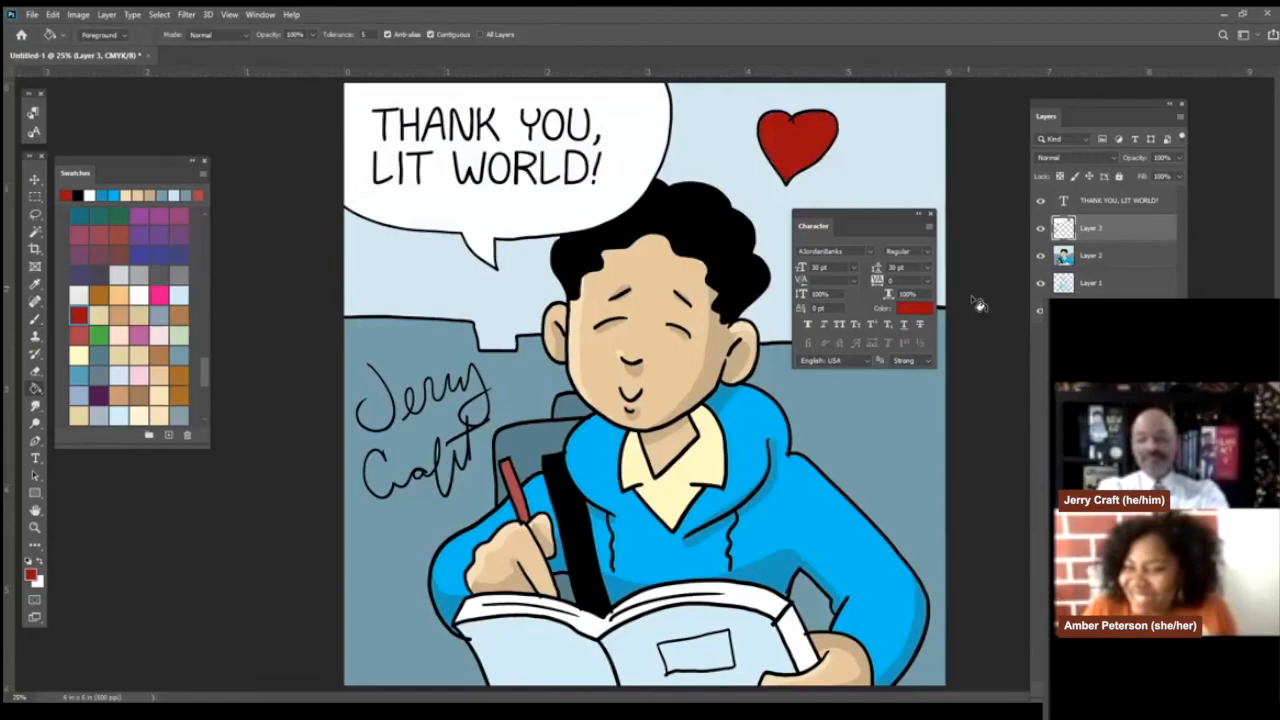
Step: Select a tool in the Photoshop toolbar, leaving bubble, heart and signature unchanged
left_click(33, 185)
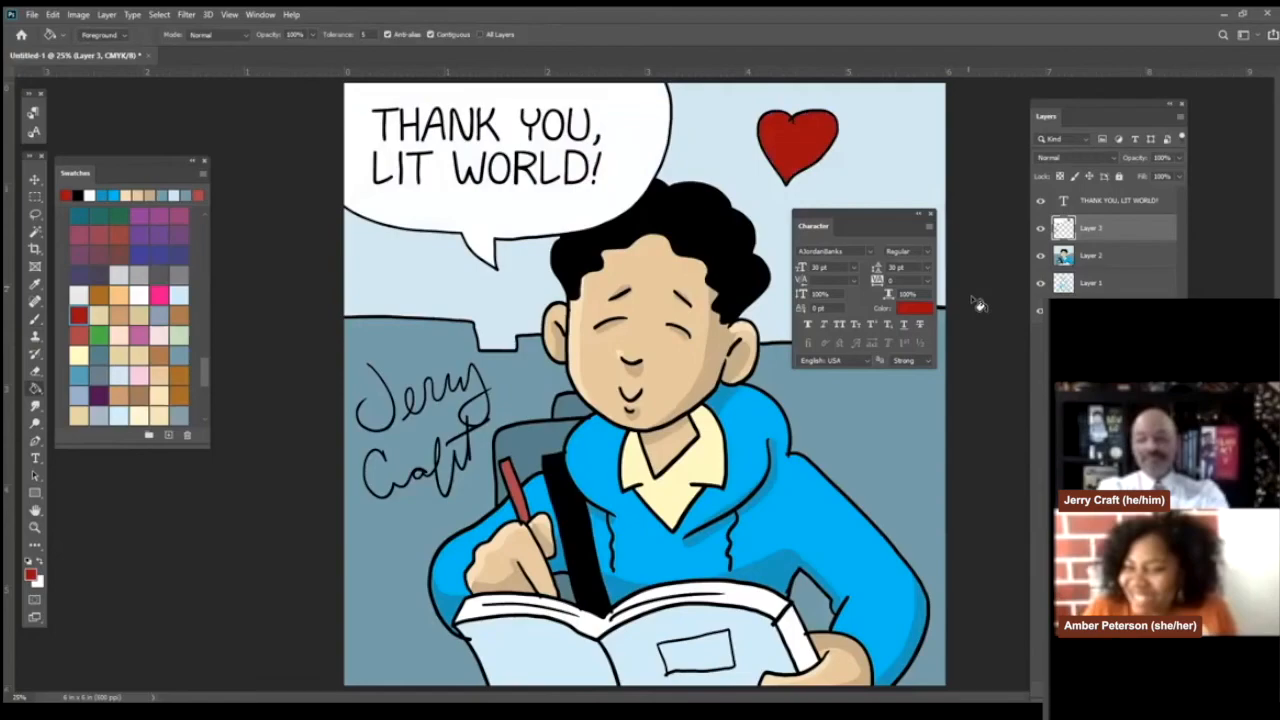